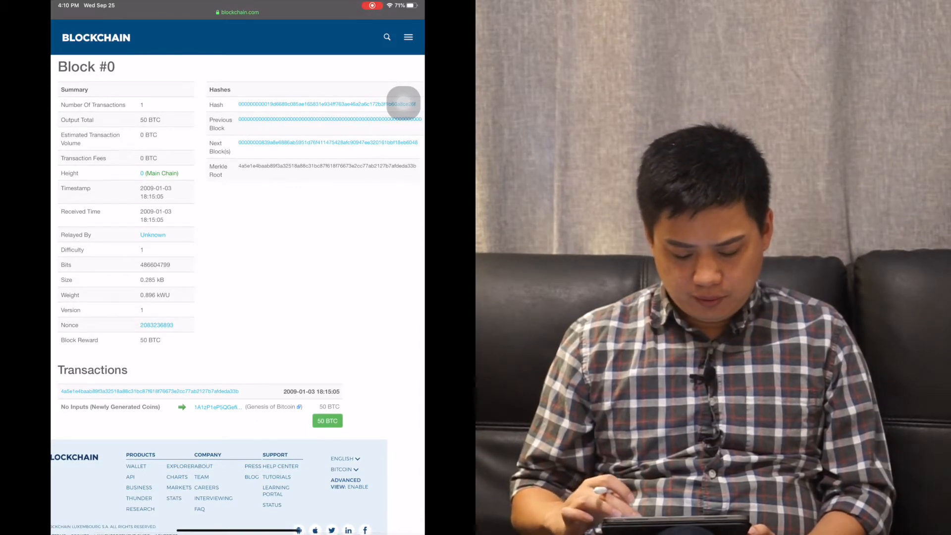
# - Open the genesis block's coinbase transaction details page
pyautogui.scroll(-3)
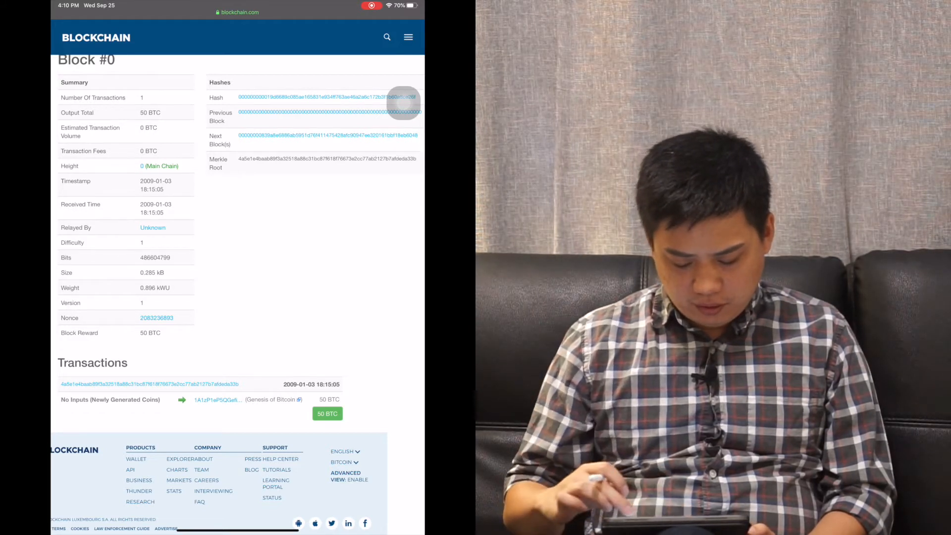
pyautogui.scroll(-3)
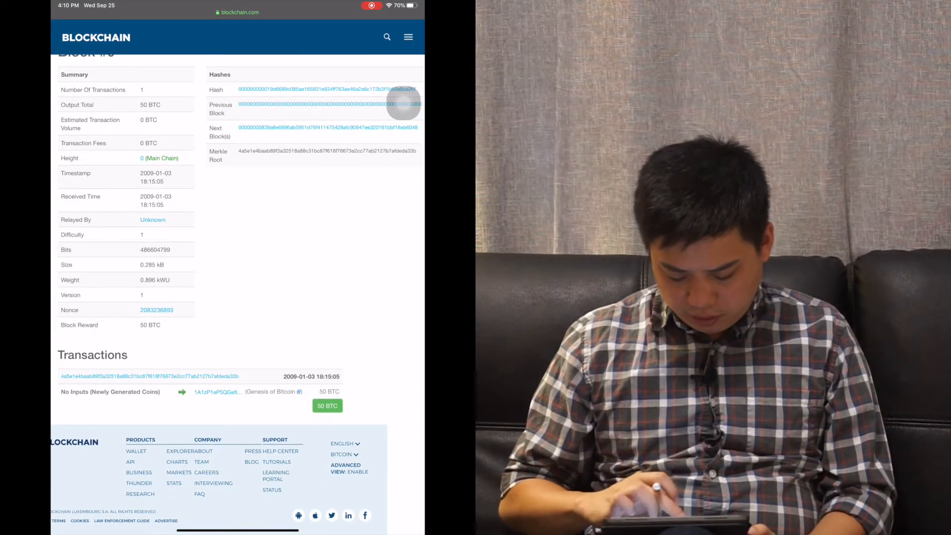
pyautogui.click(147, 377)
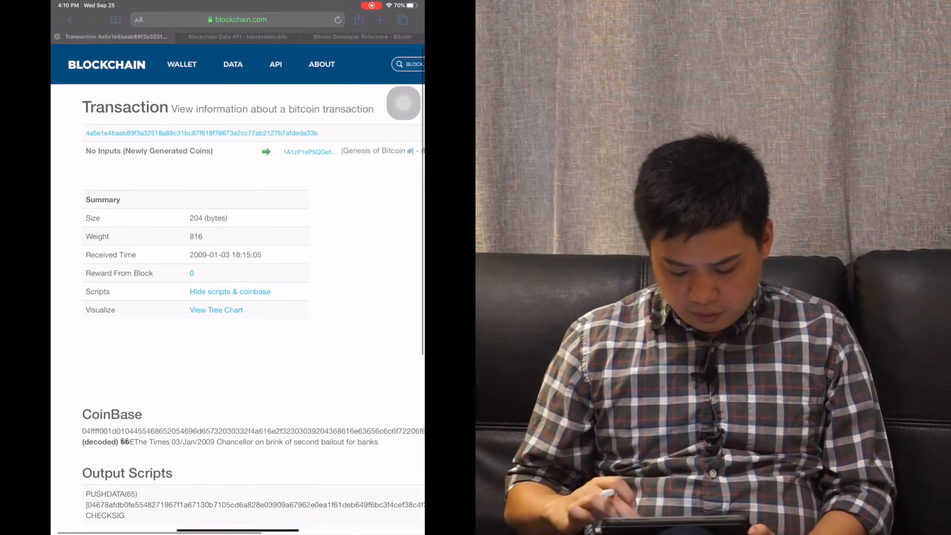
# - Bring the CoinBase section into view, showing 'The Times 03/Jan/2009 Chancellor on brink of second bailout for banks'
pyautogui.scroll(-3)
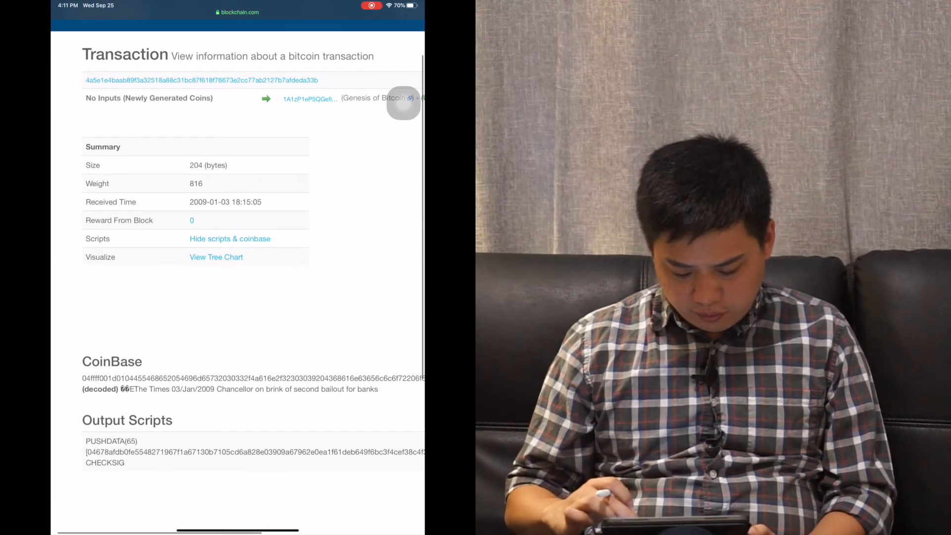
pyautogui.scroll(-3)
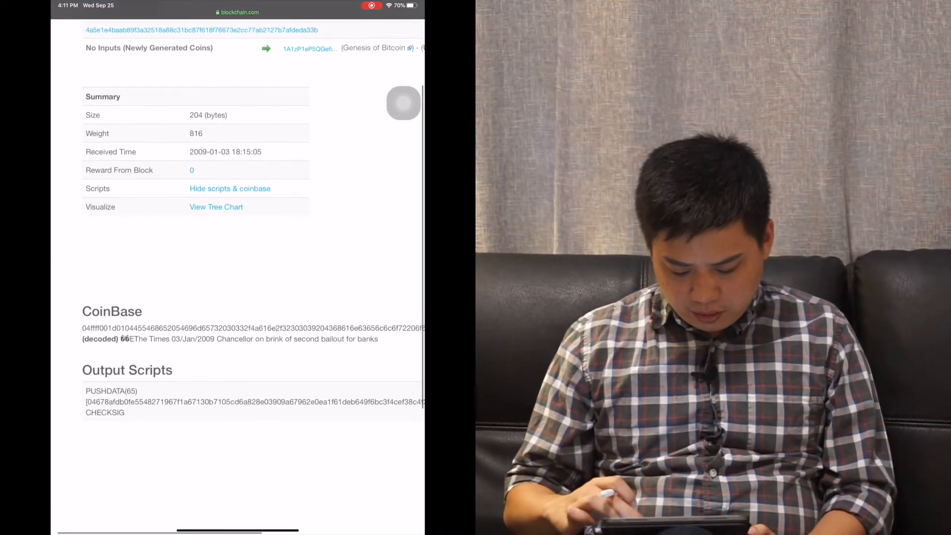
pyautogui.scroll(-3)
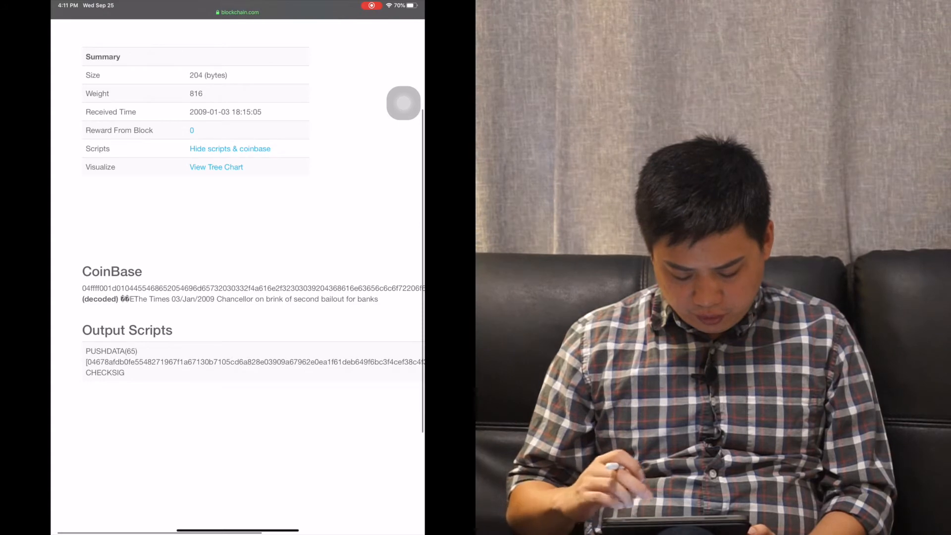